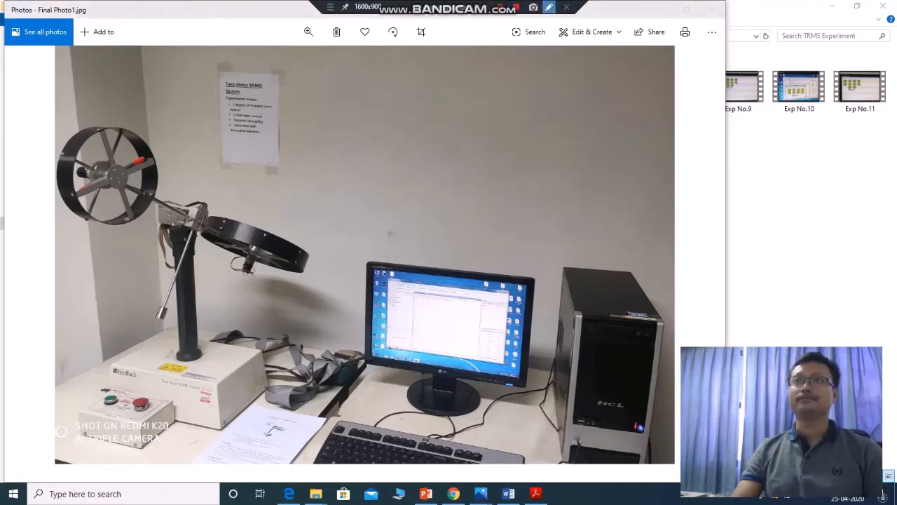
Enable the drawing toolbar and draw a red pen mark beside the rotor arm.
{"action": "left_click", "coordinate": [549, 7]}
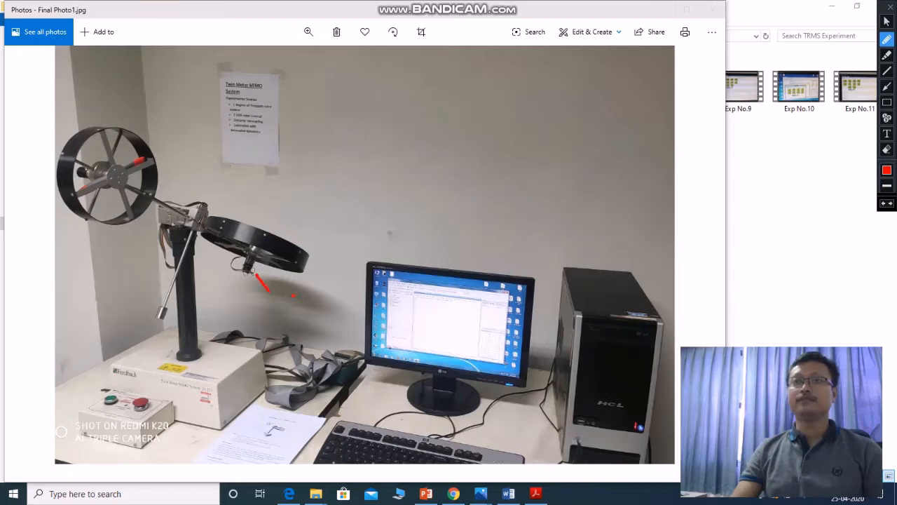
{"action": "left_click_drag", "start_coordinate": [287, 287], "coordinate": [297, 311]}
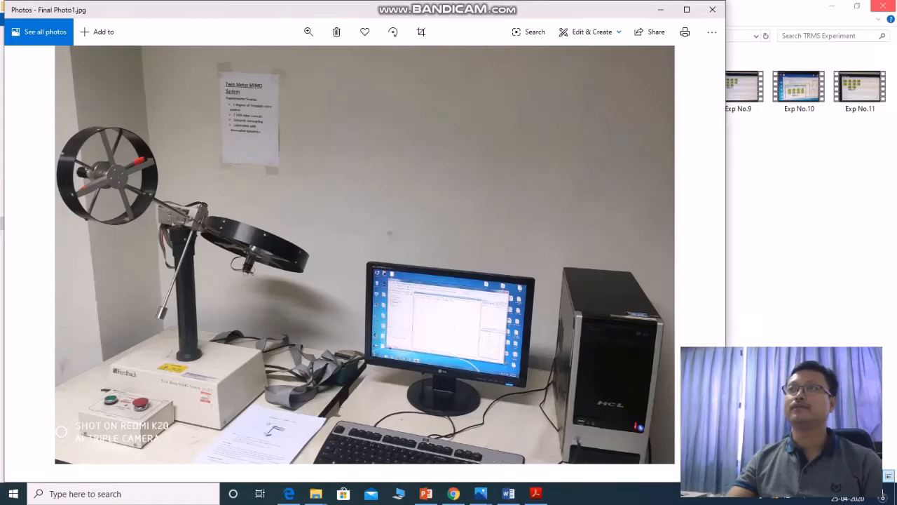
Close the annotated rig photo, returning to the TRMS Experiment folder.
{"action": "left_click", "coordinate": [710, 9]}
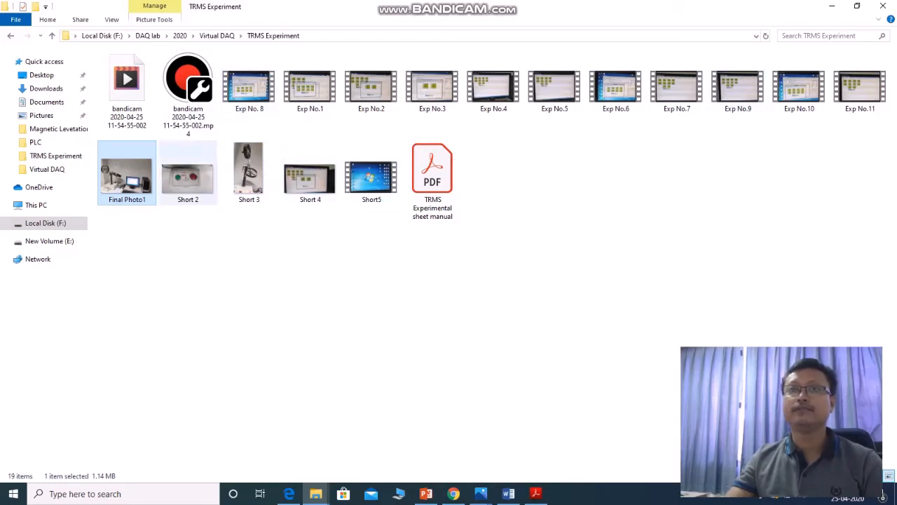
Open the Short5 video clip from the TRMS Experiment folder.
{"action": "left_click", "coordinate": [370, 171]}
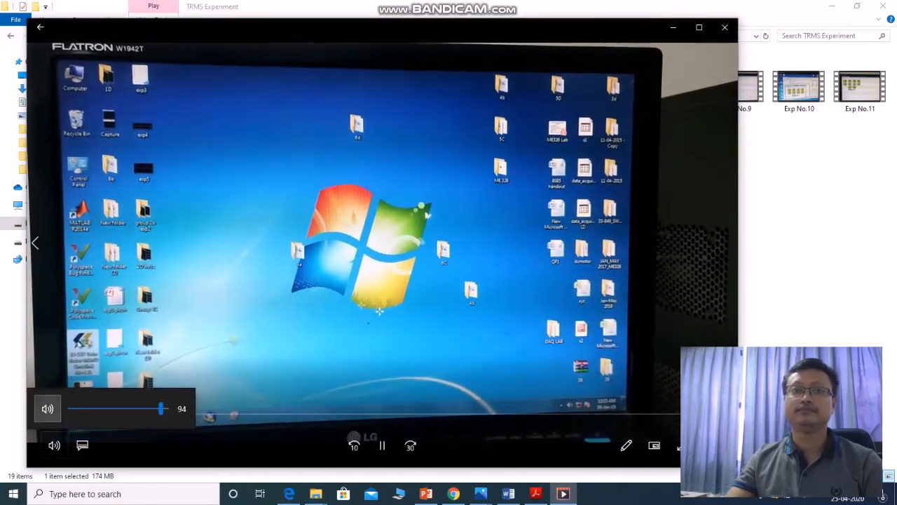
Lower the playback volume for the Short5 clip.
{"action": "left_click_drag", "start_coordinate": [160, 407], "coordinate": [70, 408]}
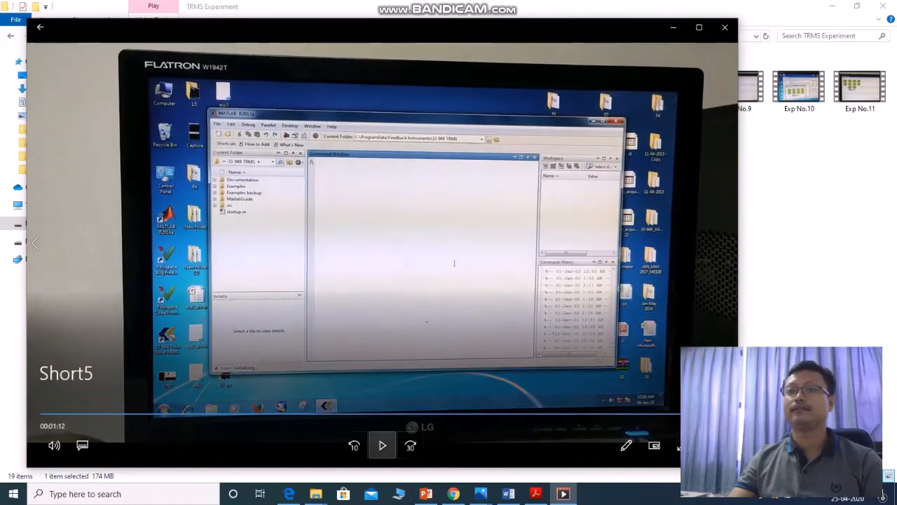
Close the Short5 video and select the Short 3 photo in the folder.
{"action": "left_click", "coordinate": [723, 25]}
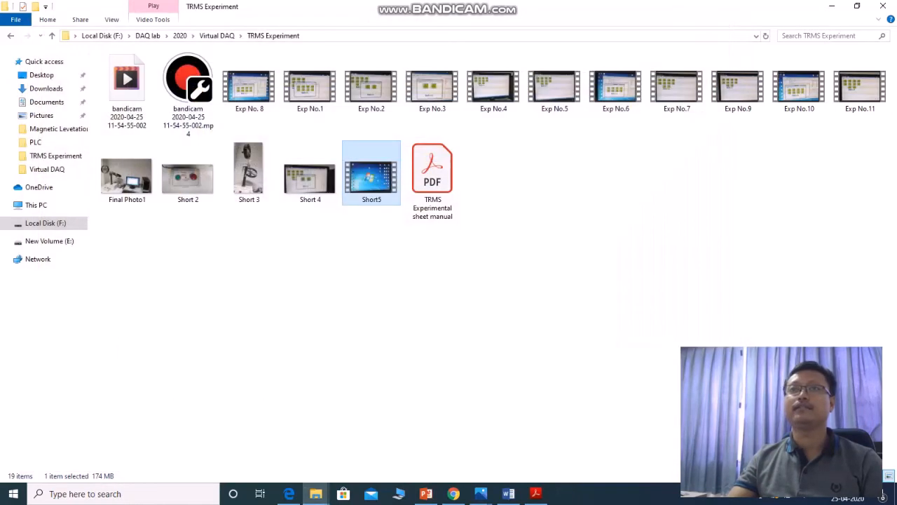
{"action": "mouse_move", "coordinate": [310, 87]}
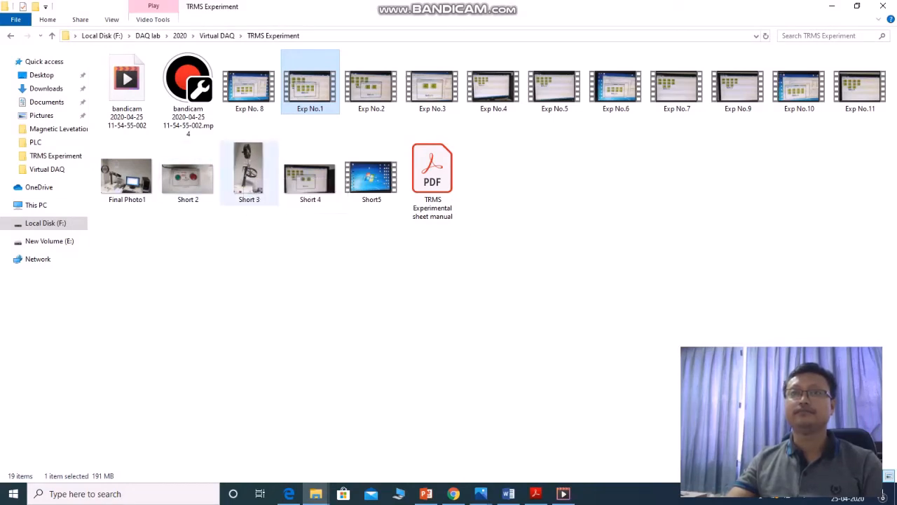
{"action": "mouse_move", "coordinate": [250, 171]}
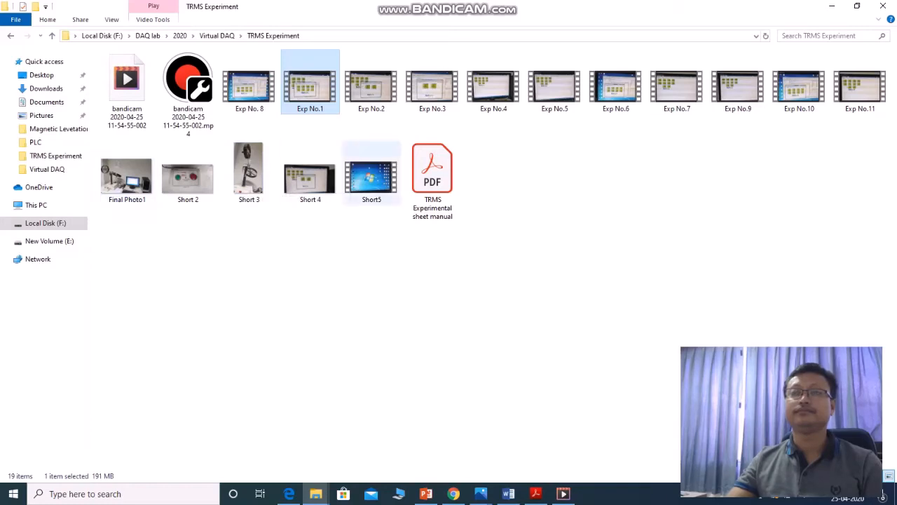
{"action": "left_click", "coordinate": [250, 168]}
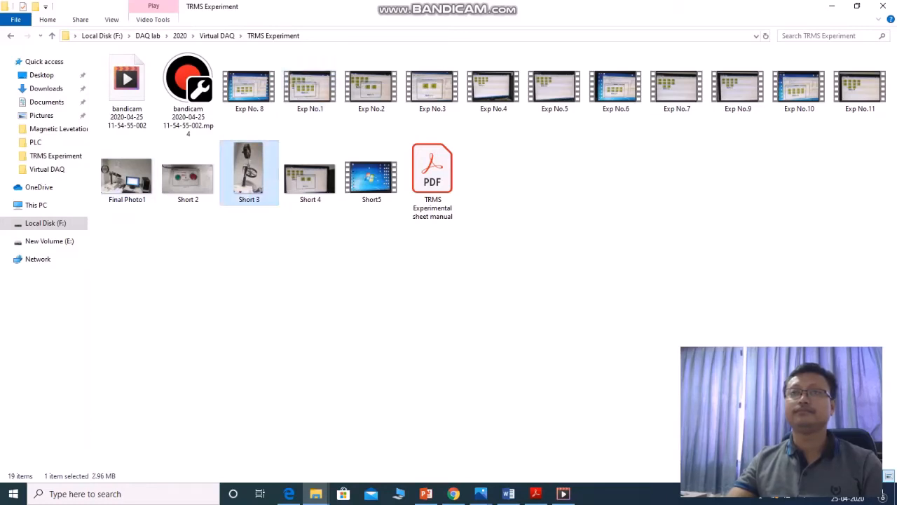
Open Short 3 and pen-write 'Yaw' by the upper rotor, 'Pitch' by the lower.
{"action": "double_click", "coordinate": [250, 166]}
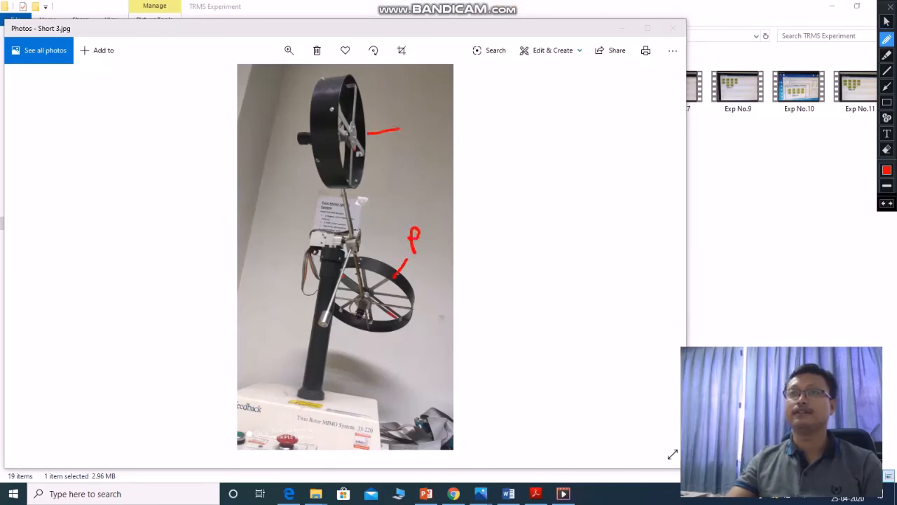
{"action": "left_click_drag", "start_coordinate": [421, 112], "coordinate": [413, 151]}
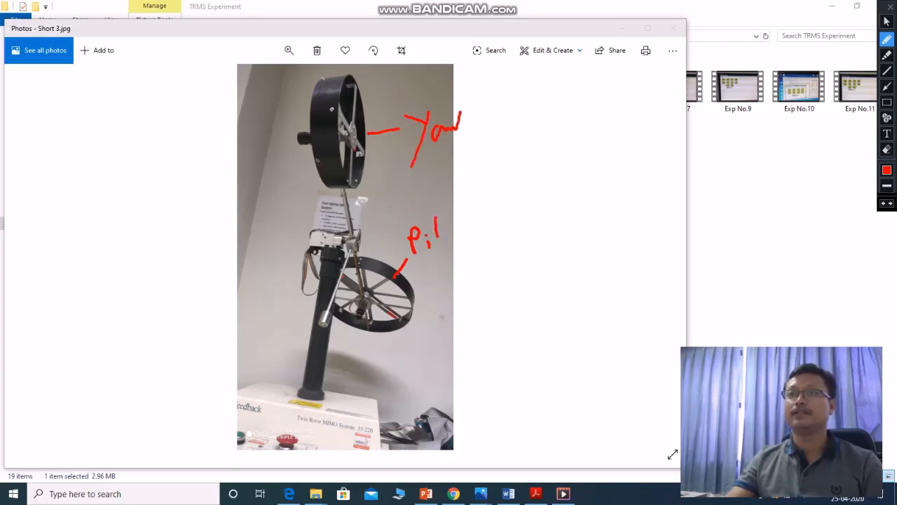
{"action": "left_click_drag", "start_coordinate": [442, 225], "coordinate": [476, 245]}
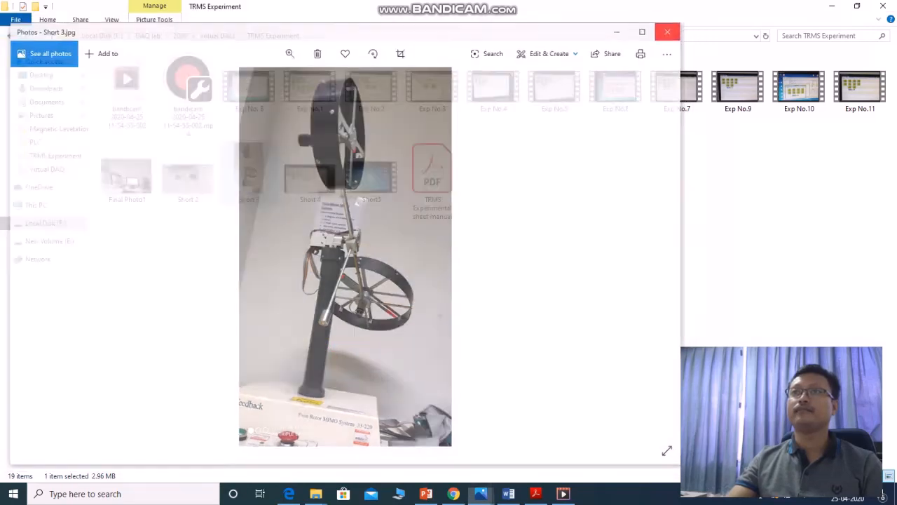
Close the annotated Short 3 photo, returning to the TRMS Experiment folder.
{"action": "left_click", "coordinate": [667, 32]}
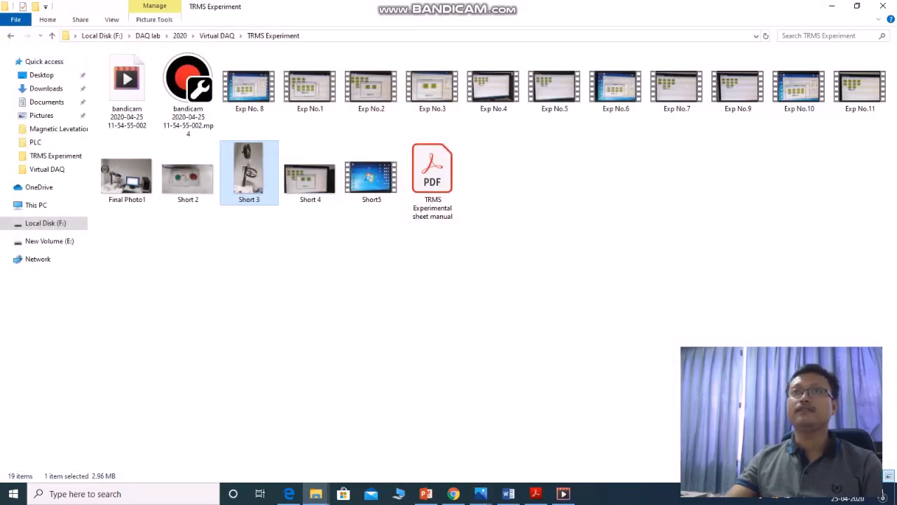